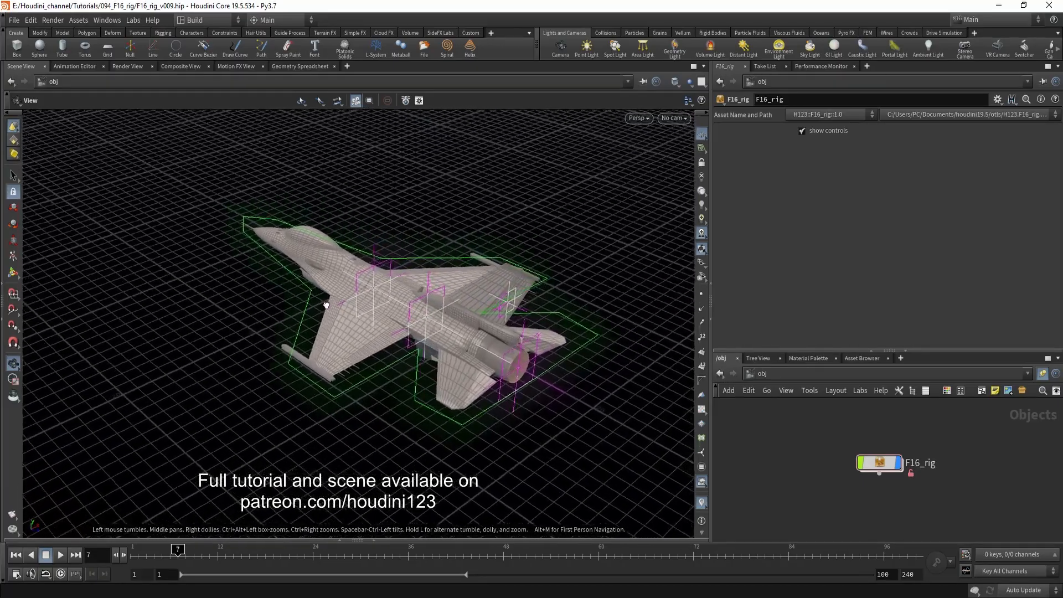
- Orbit to the jet's side and drag the flaps control to deflect the wing flaps
left_click_drag(326, 304, 481, 280)
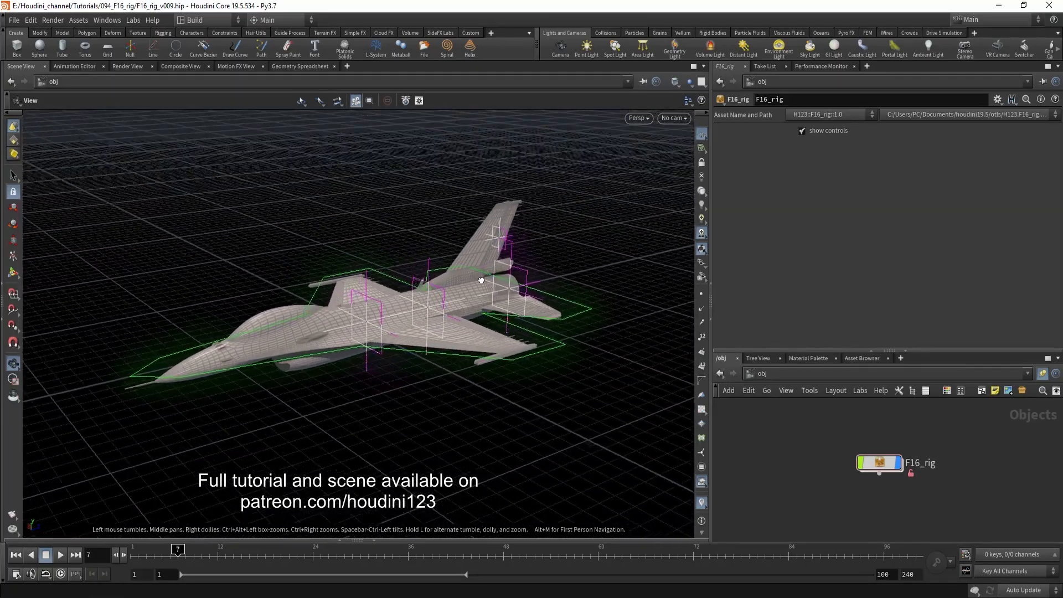
left_click_drag(481, 280, 484, 296)
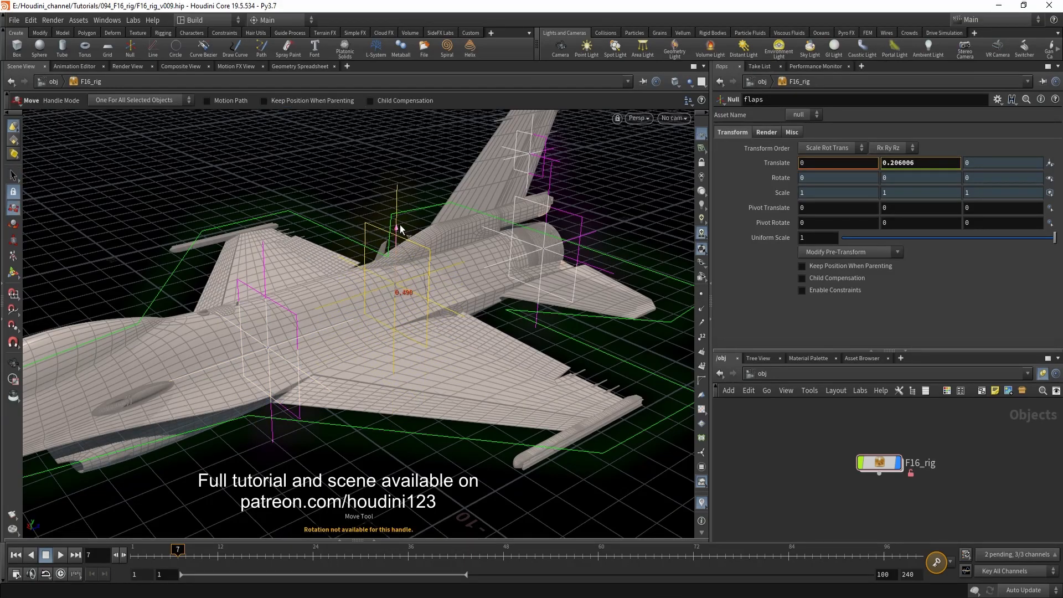
left_click_drag(399, 229, 399, 245)
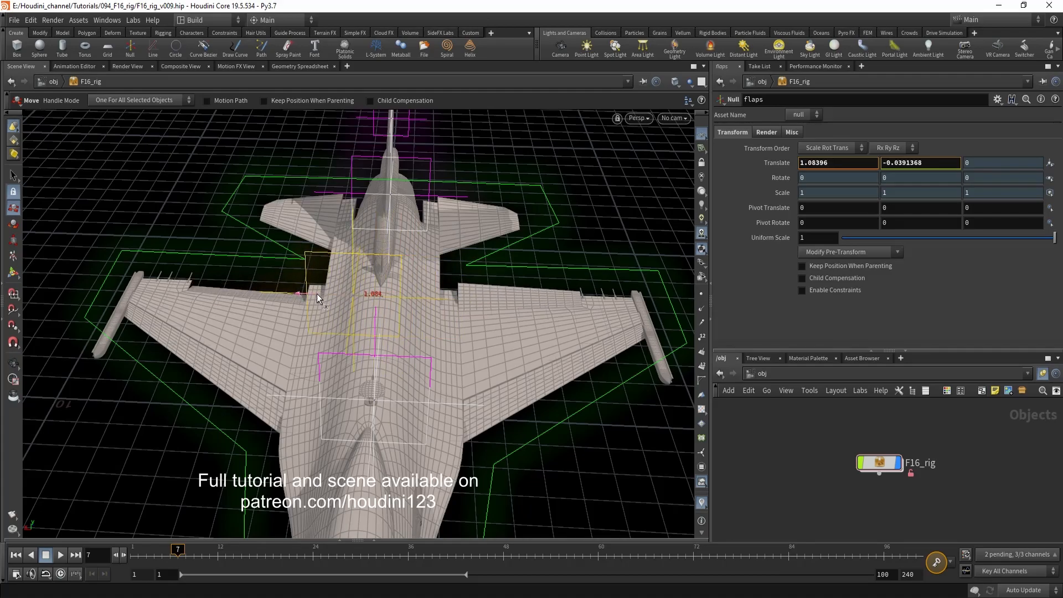
left_click_drag(319, 298, 359, 284)
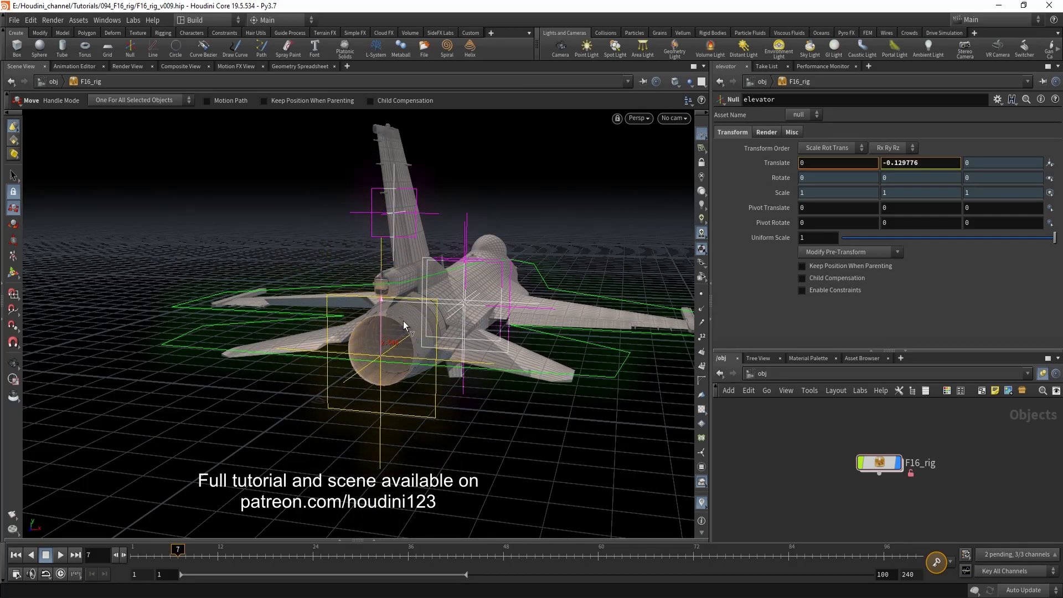
- Drag the elevator control to about translate X -3.62, tilting the tail elevators
left_click_drag(404, 325, 322, 358)
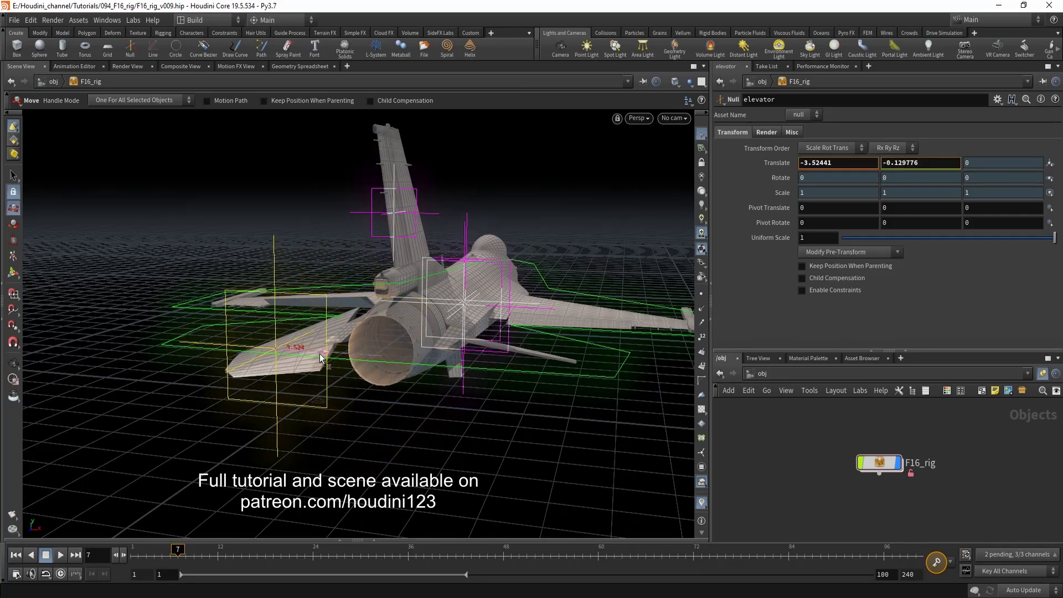
left_click_drag(320, 358, 345, 350)
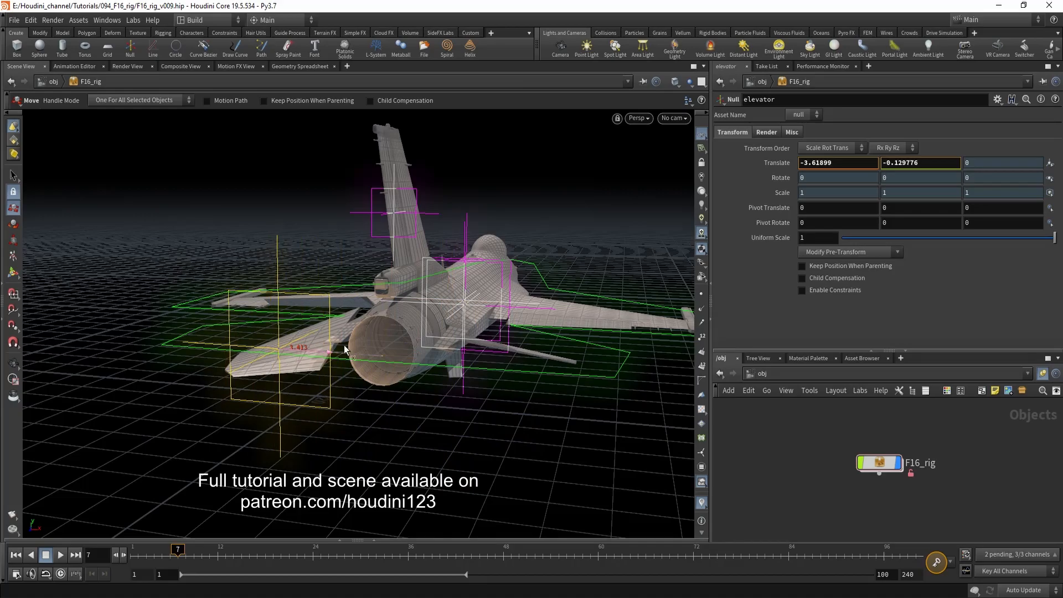
left_click_drag(332, 349, 349, 311)
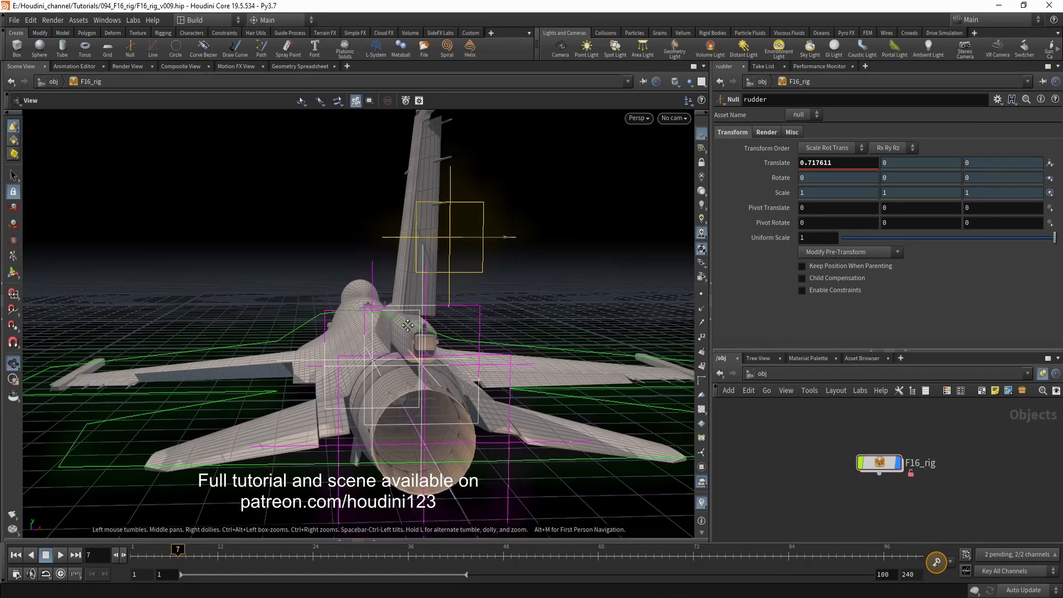
- Swing the rudder to one side, then the other, and orbit in to inspect the tail fin
left_click_drag(501, 237, 413, 273)
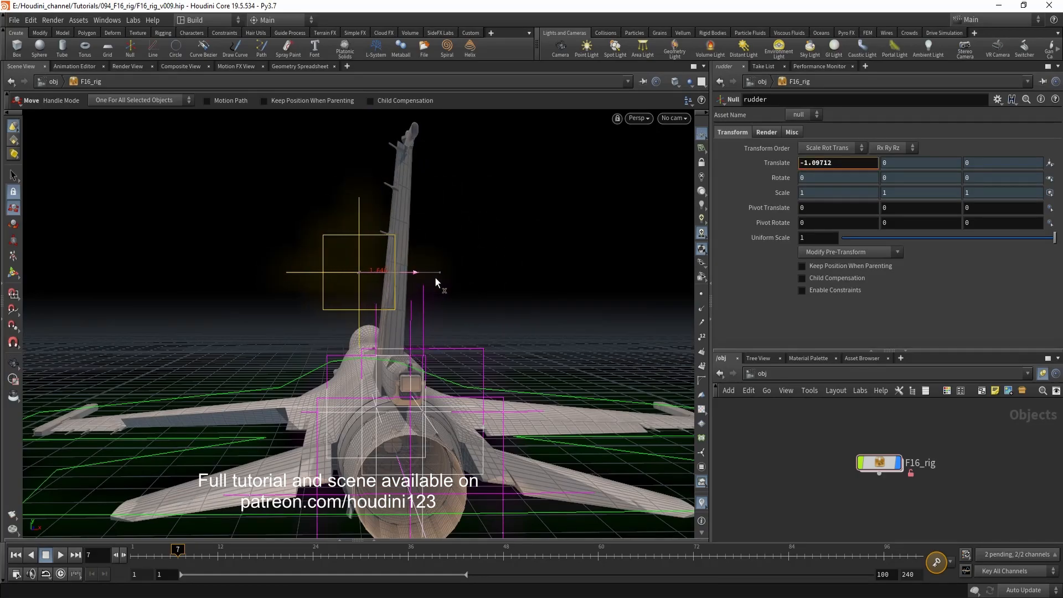
left_click_drag(434, 273, 398, 272)
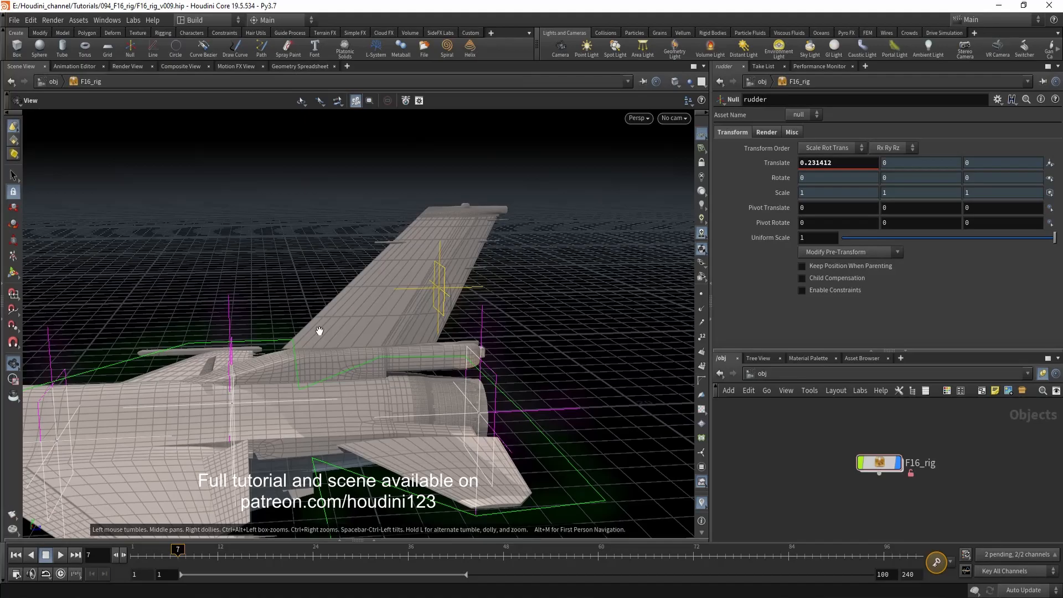
left_click_drag(320, 331, 481, 339)
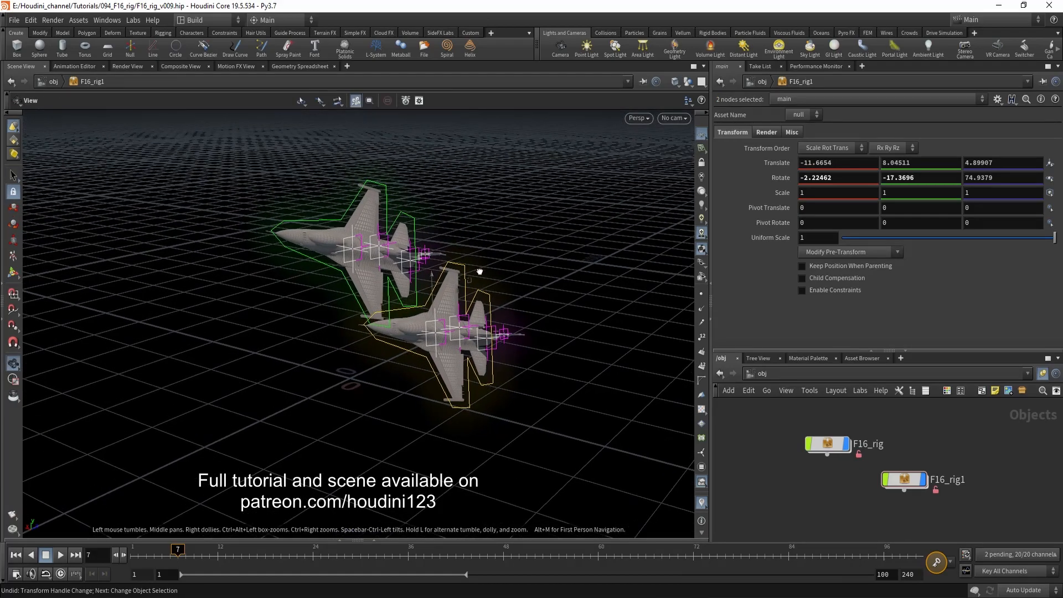
- Move and rotate both jets together, then shift both flaps controls to deflect their flaps in unison
left_click_drag(477, 271, 454, 268)
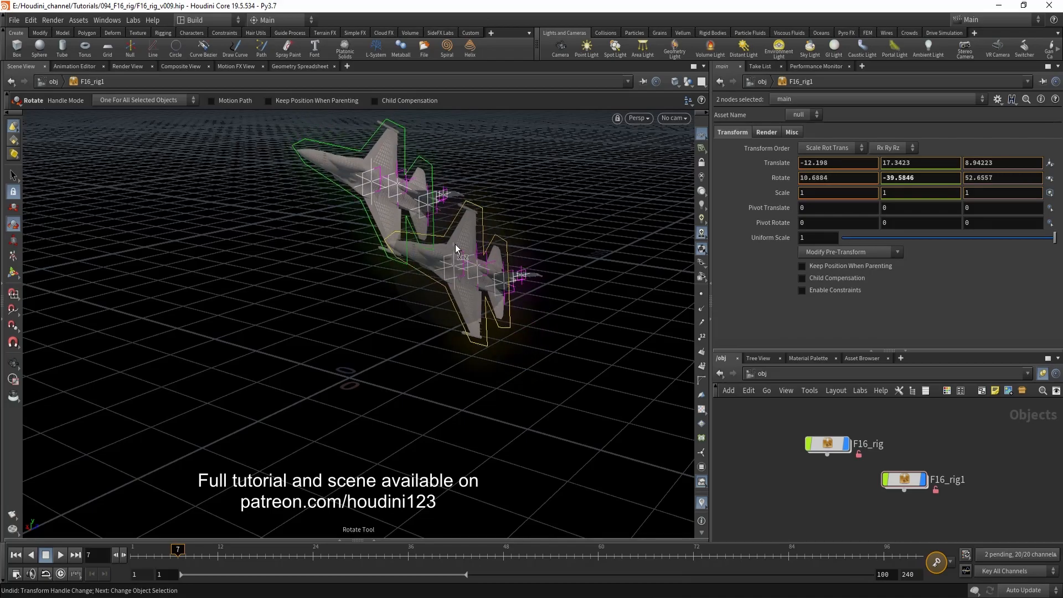
left_click_drag(458, 249, 458, 269)
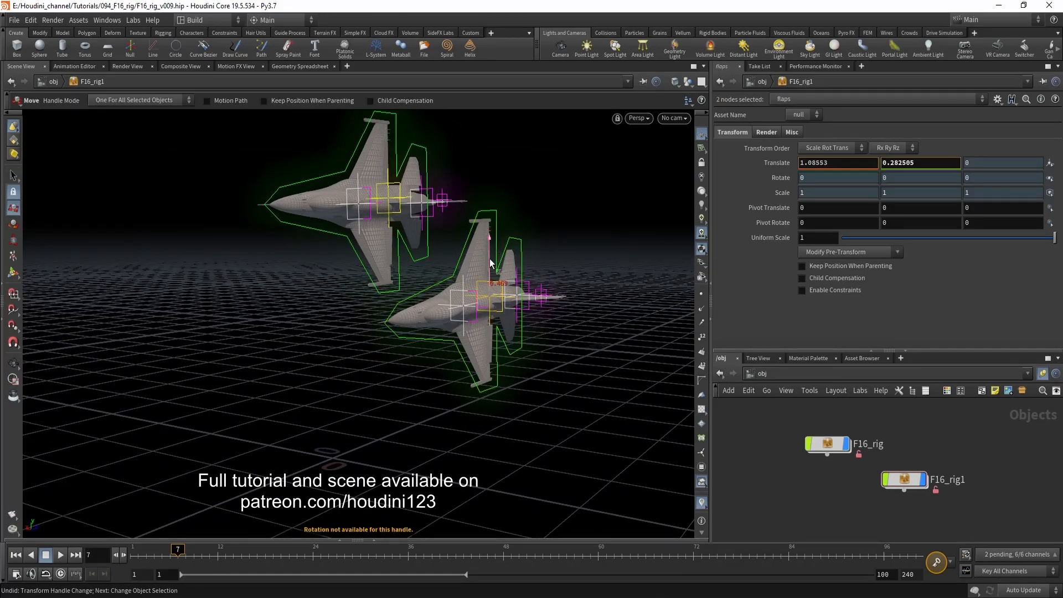
left_click_drag(495, 261, 495, 237)
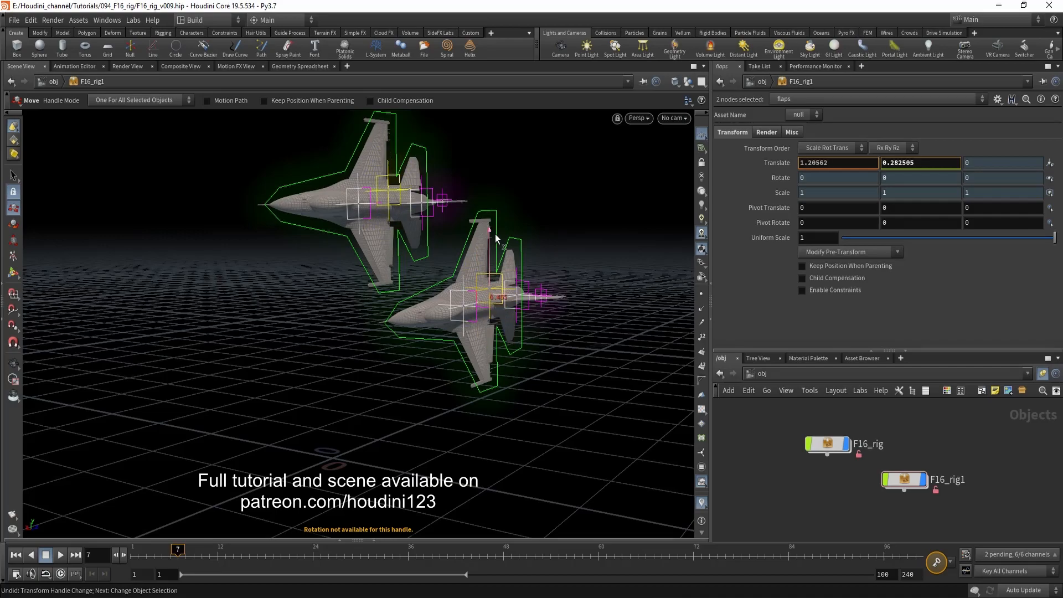